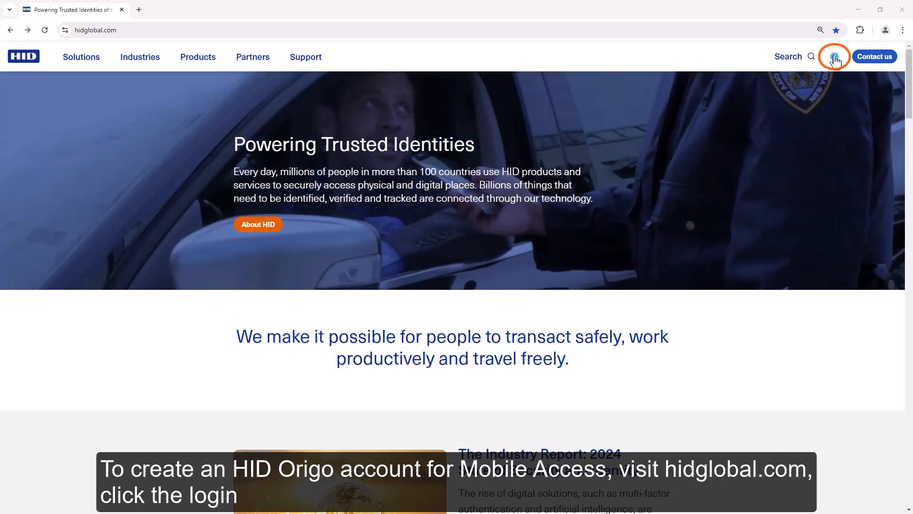
- Choose HID Mobile Access from the HID Global login portals menu
left_click(833, 57)
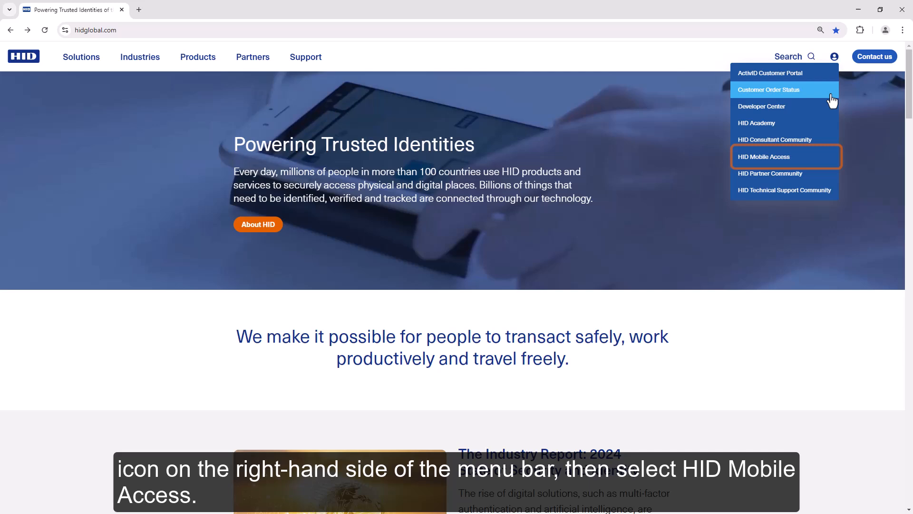
left_click(763, 156)
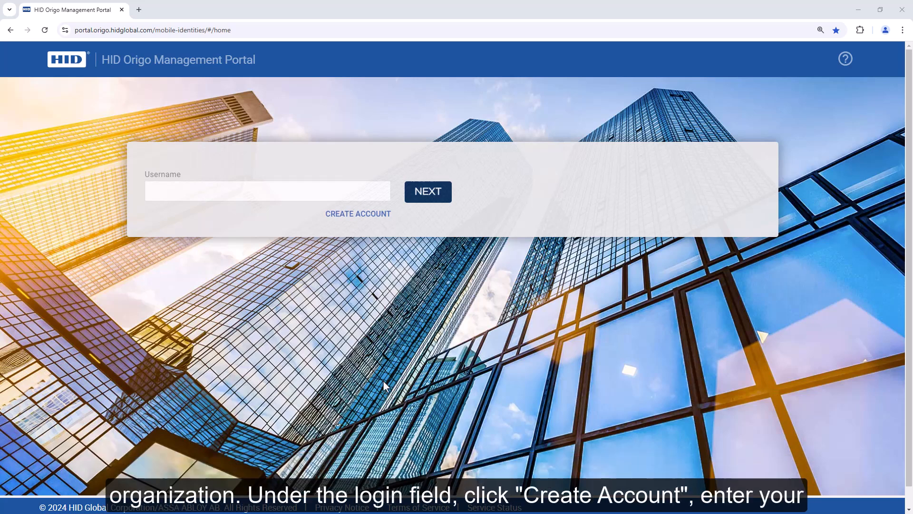
- Create an account with admin details and the HID Academy MA organization, then follow the email link
left_click(357, 214)
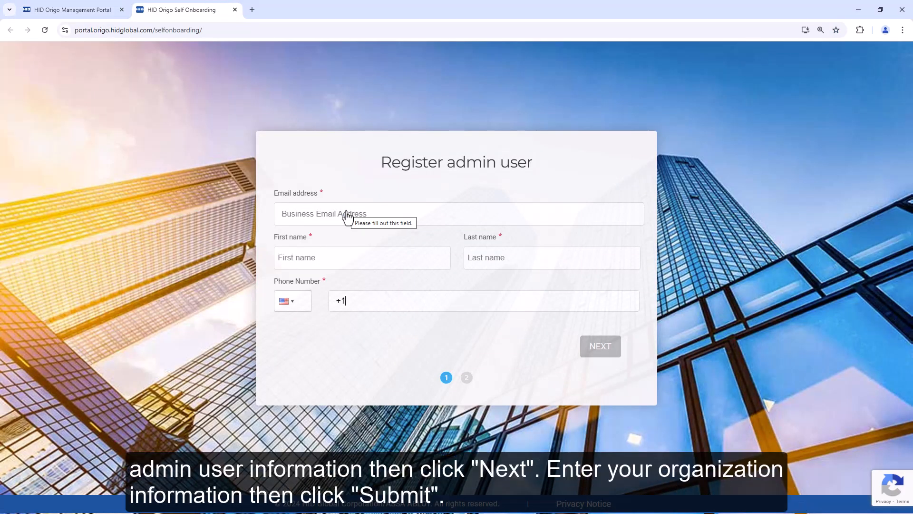
left_click(600, 345)
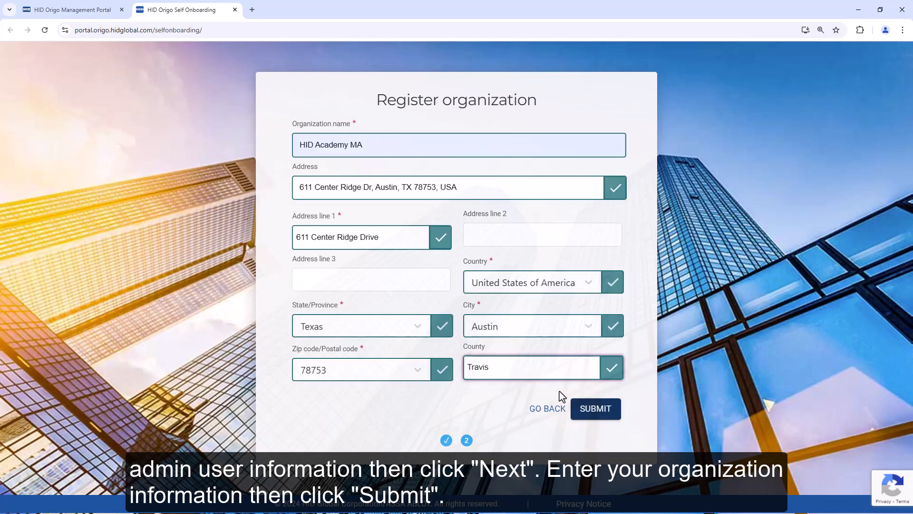
left_click(595, 408)
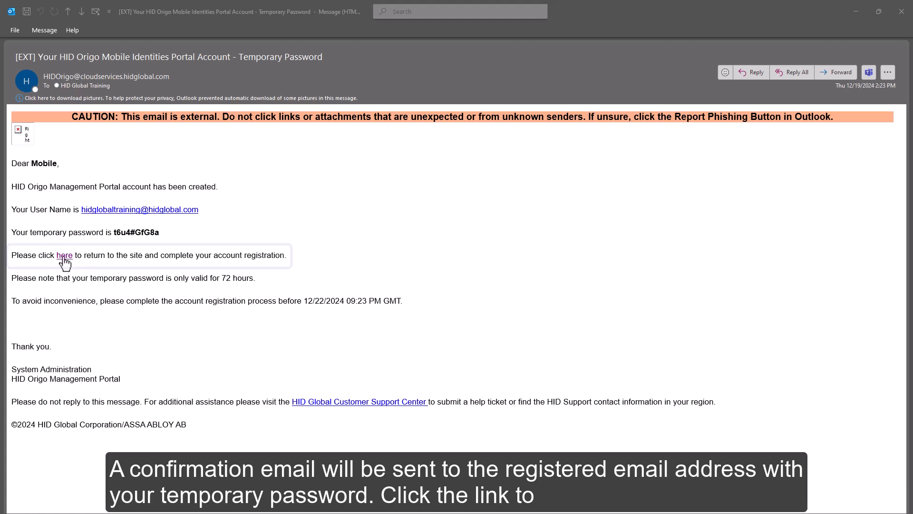
left_click(64, 255)
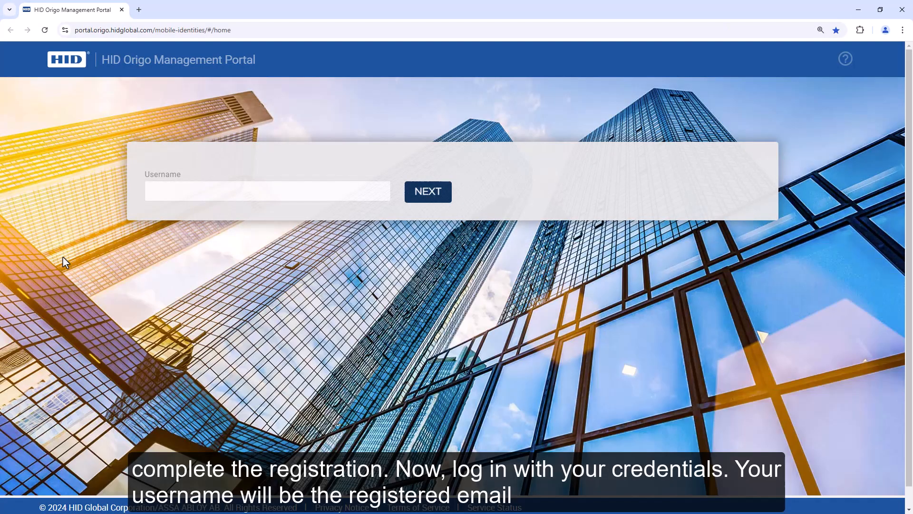
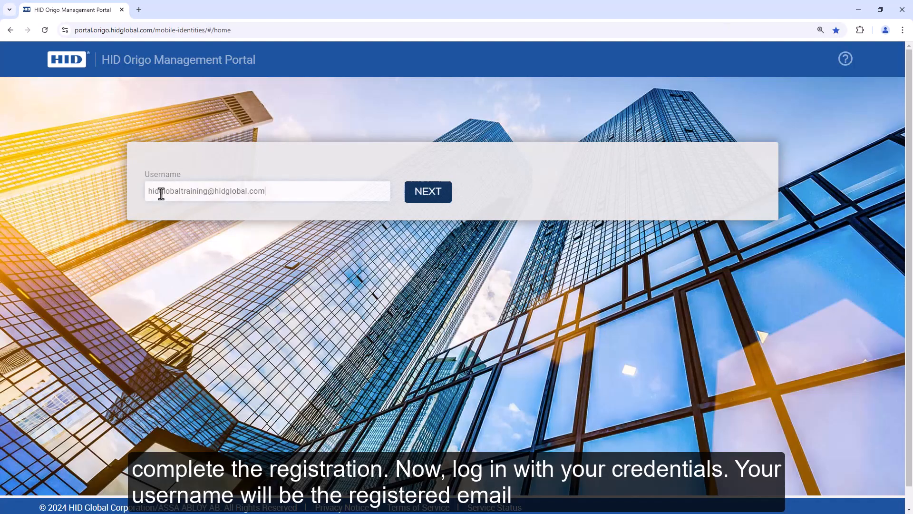
left_click(428, 191)
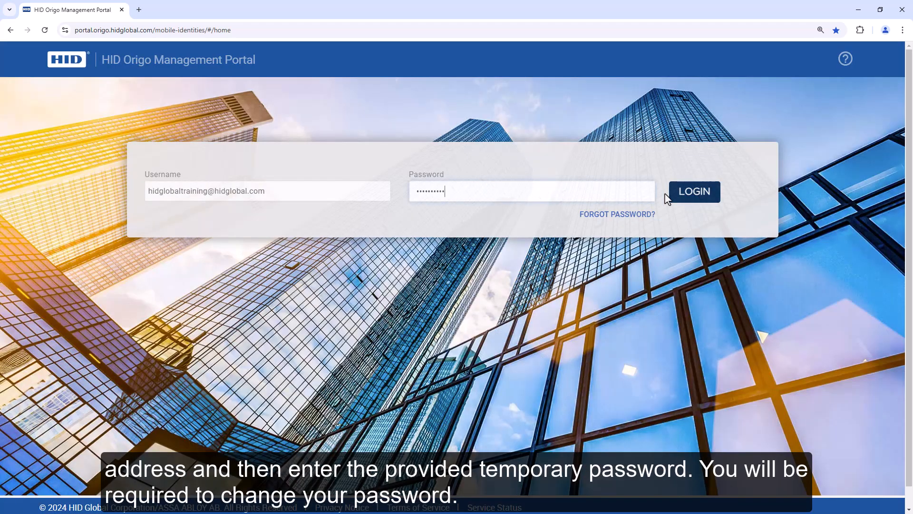
left_click(694, 191)
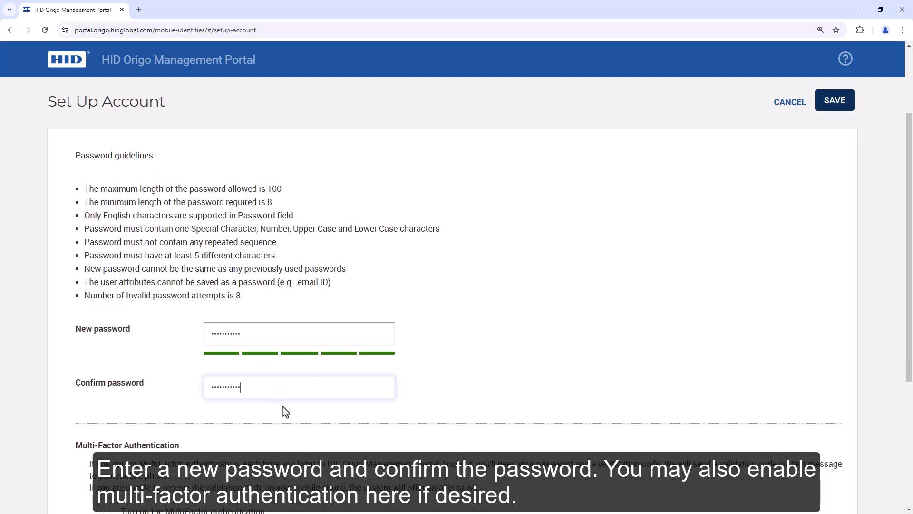
- Agree to the privacy notice and save the new password on Set Up Account
scroll("down", 3)
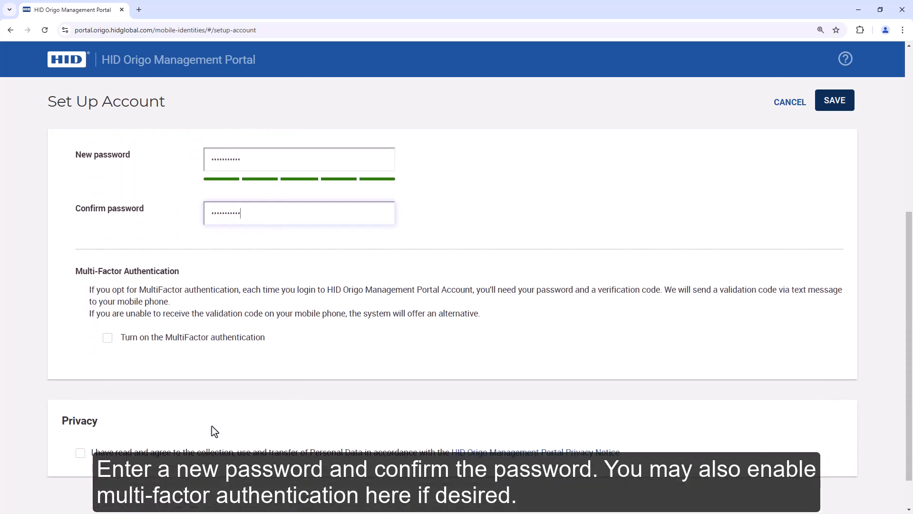
left_click(81, 453)
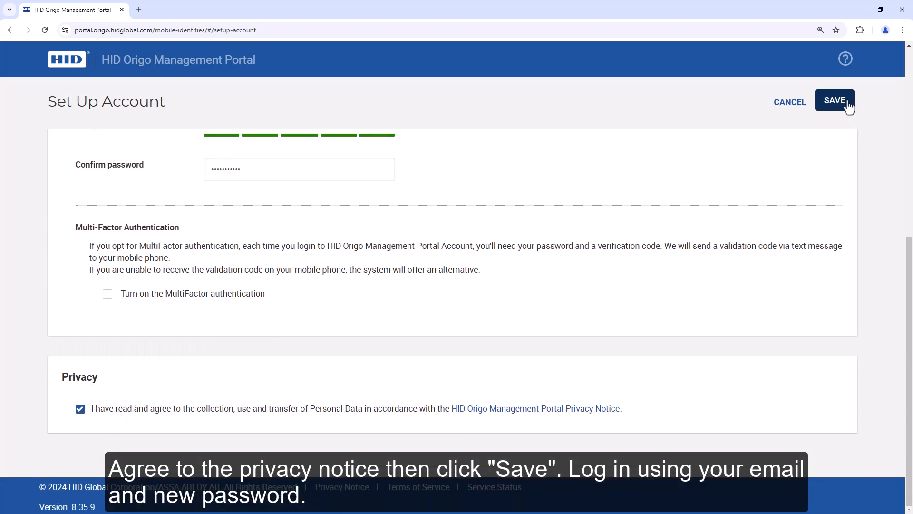
left_click(834, 101)
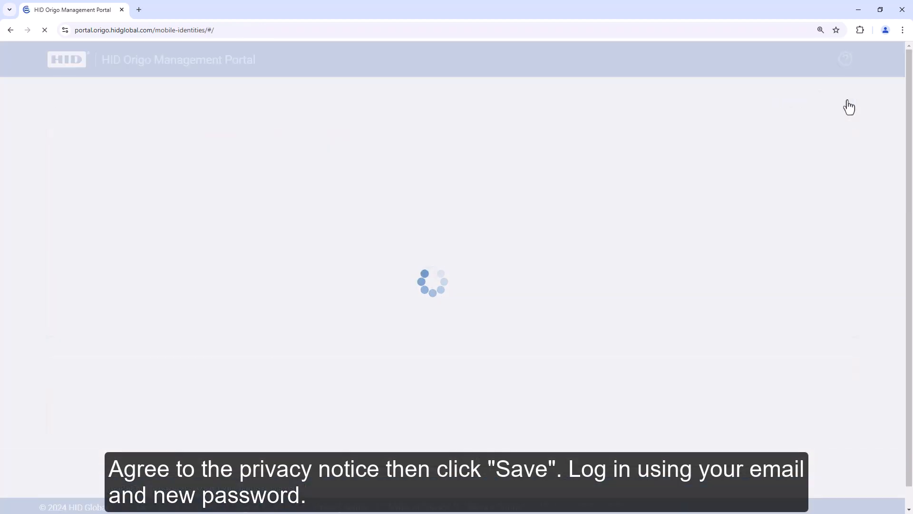